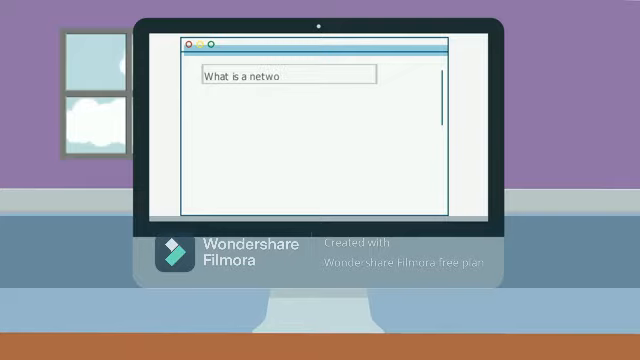
pyautogui.write('rk switch?')
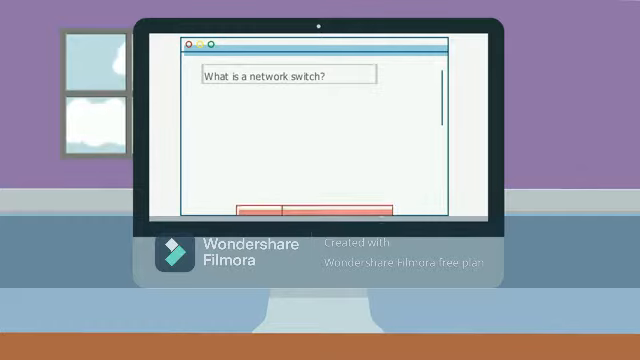